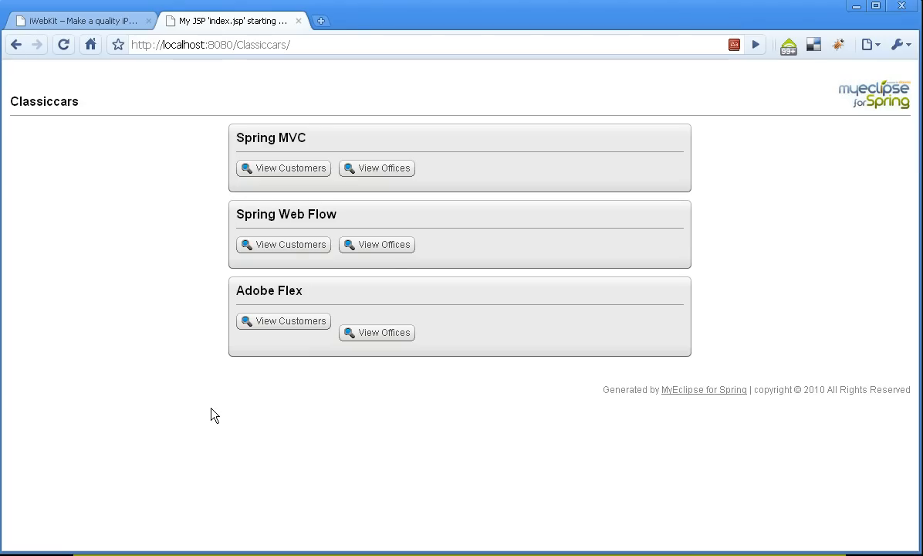
{"action": "mouse_move", "coordinate": [281, 188]}
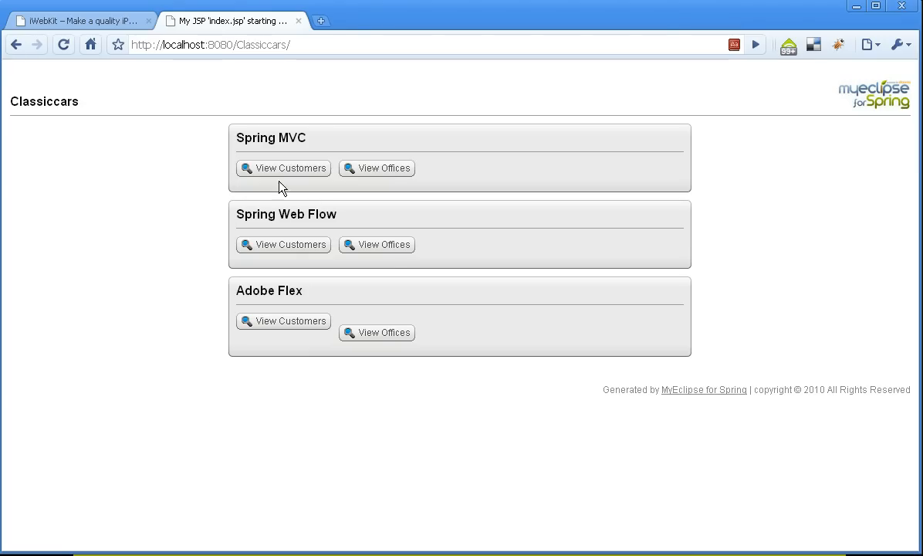
- View the Spring MVC customer list in Chrome, then return to the Classiccars dashboard
{"action": "left_click", "coordinate": [284, 166]}
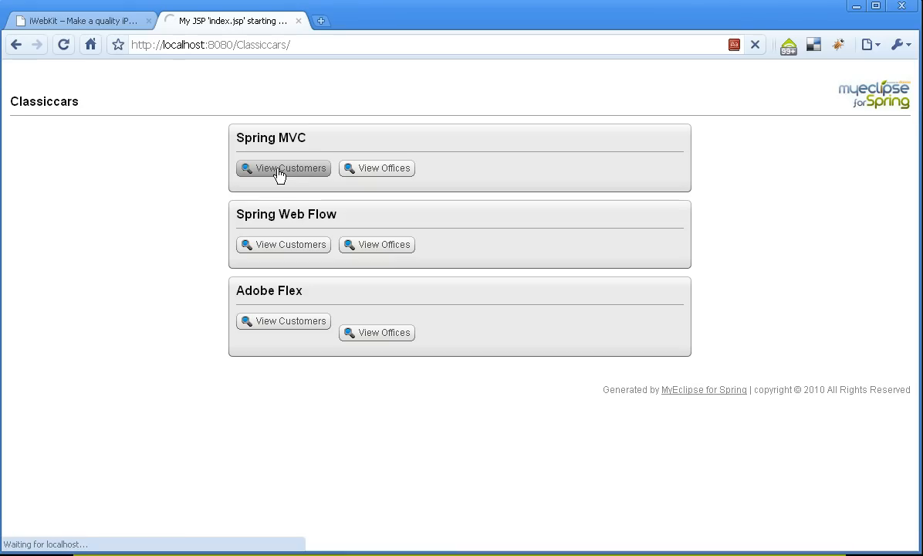
{"action": "left_click", "coordinate": [284, 168]}
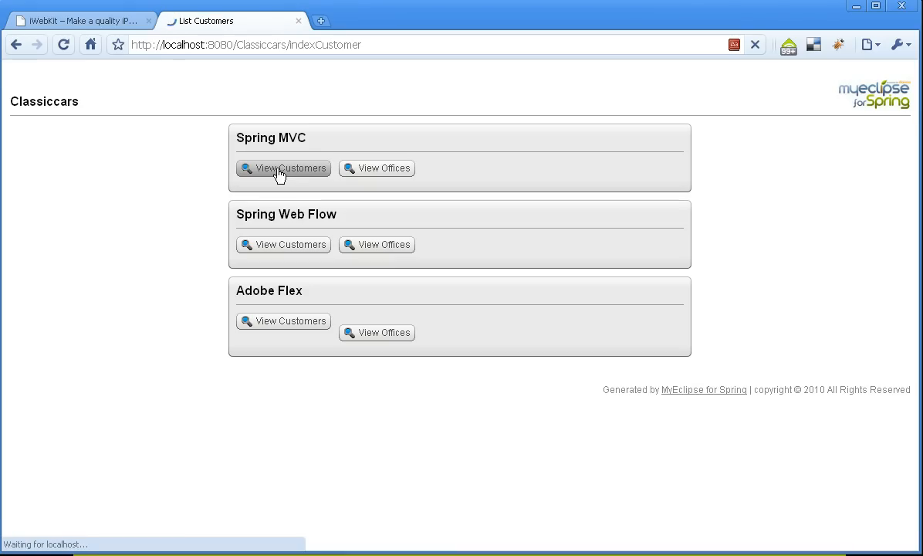
{"action": "left_click", "coordinate": [284, 169]}
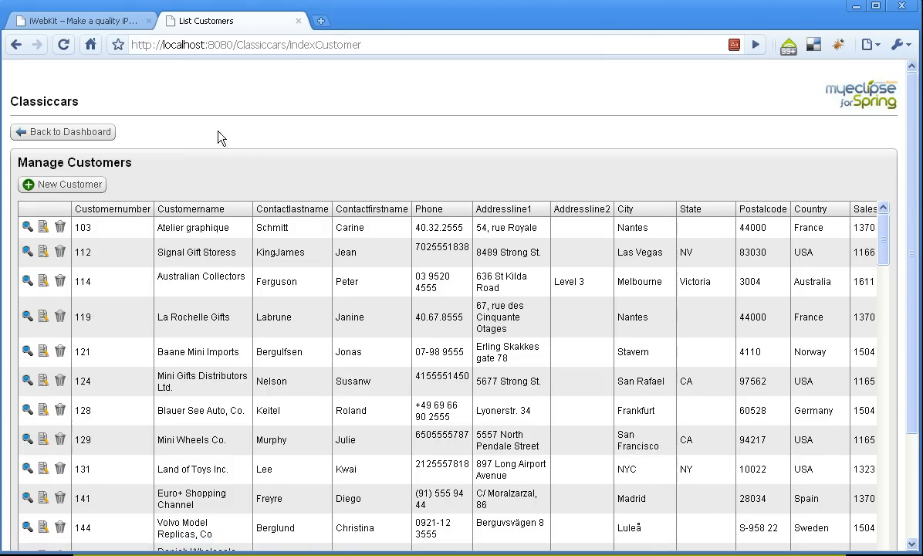
{"action": "left_click", "coordinate": [61, 133]}
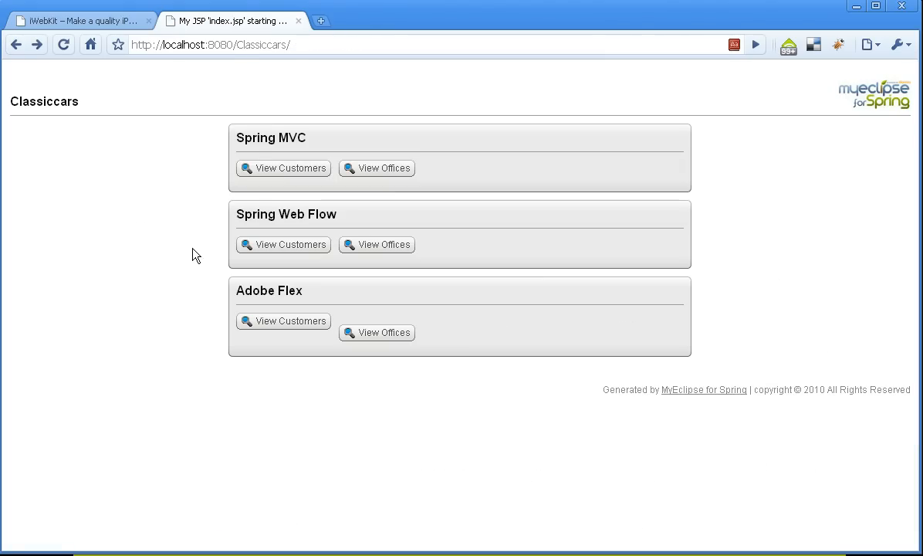
{"action": "mouse_move", "coordinate": [386, 400]}
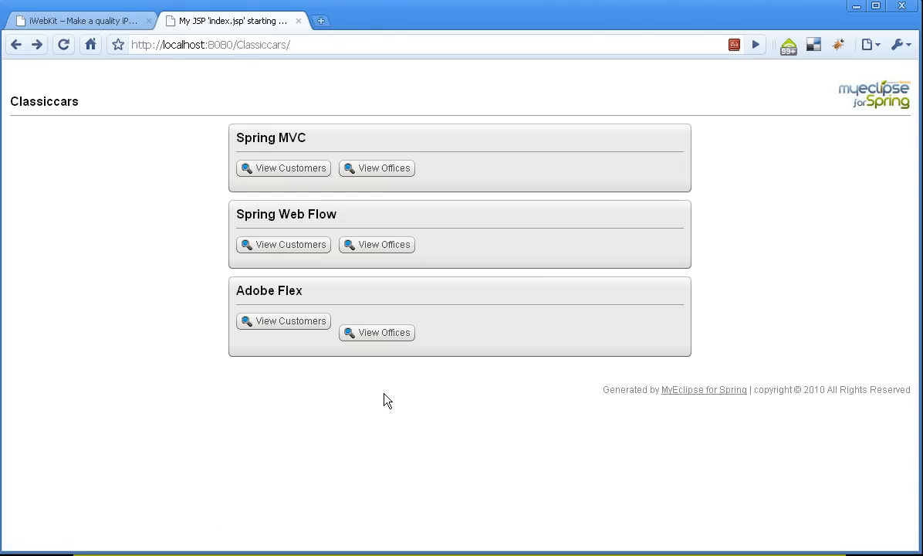
{"action": "mouse_move", "coordinate": [415, 337]}
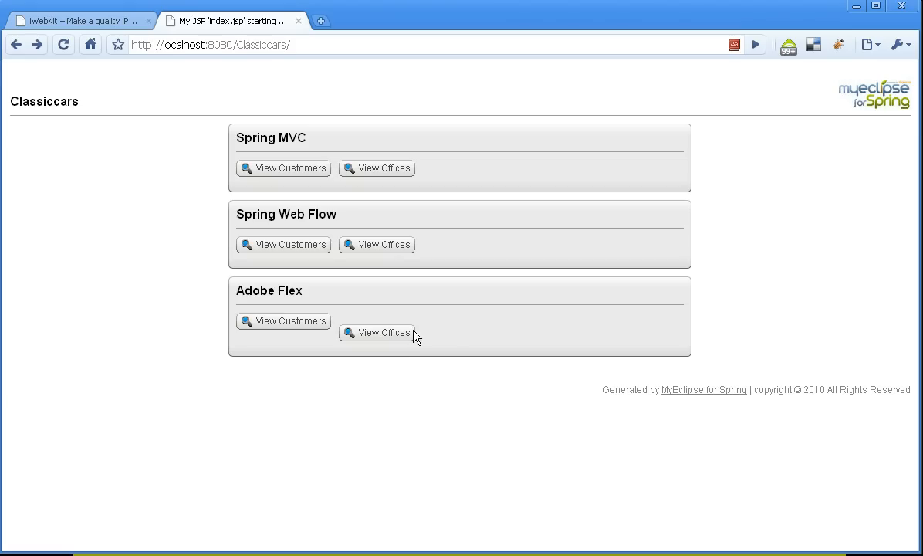
{"action": "mouse_move", "coordinate": [436, 341]}
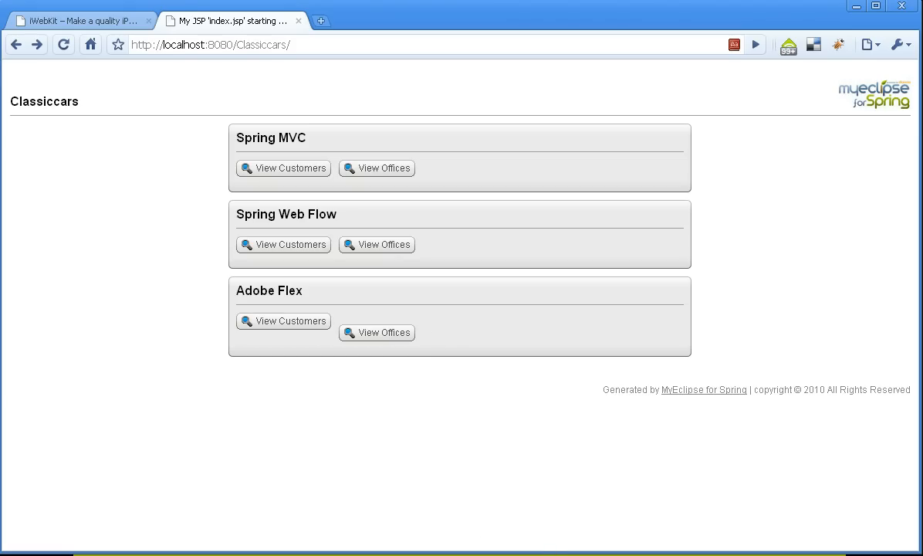
{"action": "left_click", "coordinate": [213, 43]}
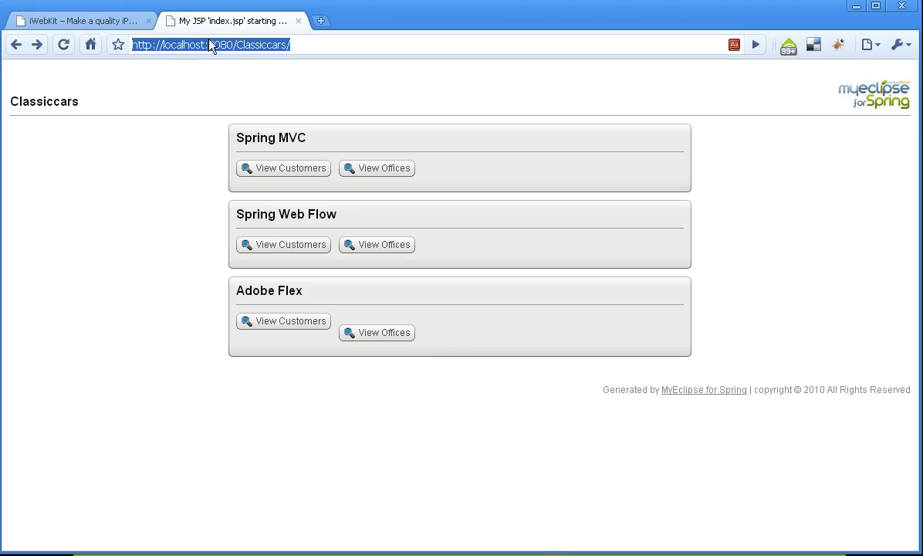
{"action": "mouse_move", "coordinate": [151, 191]}
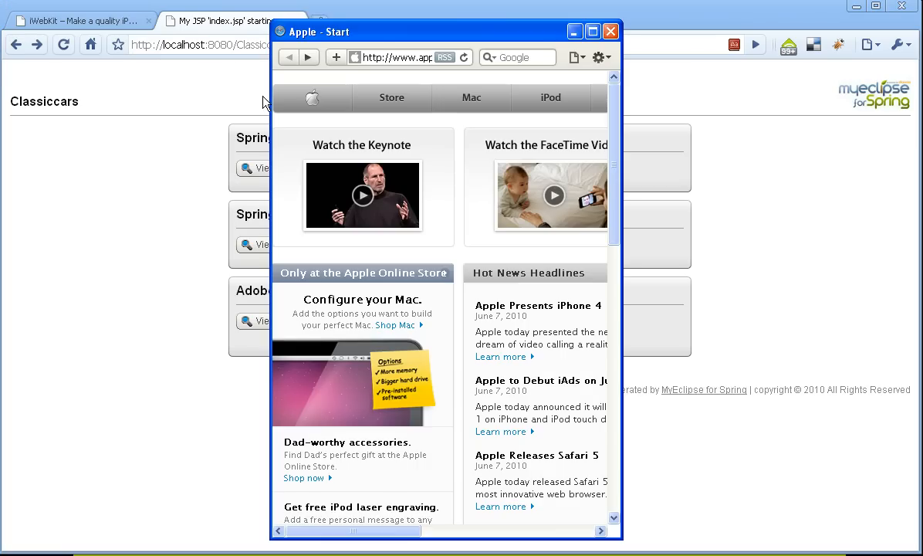
{"action": "left_click", "coordinate": [395, 57]}
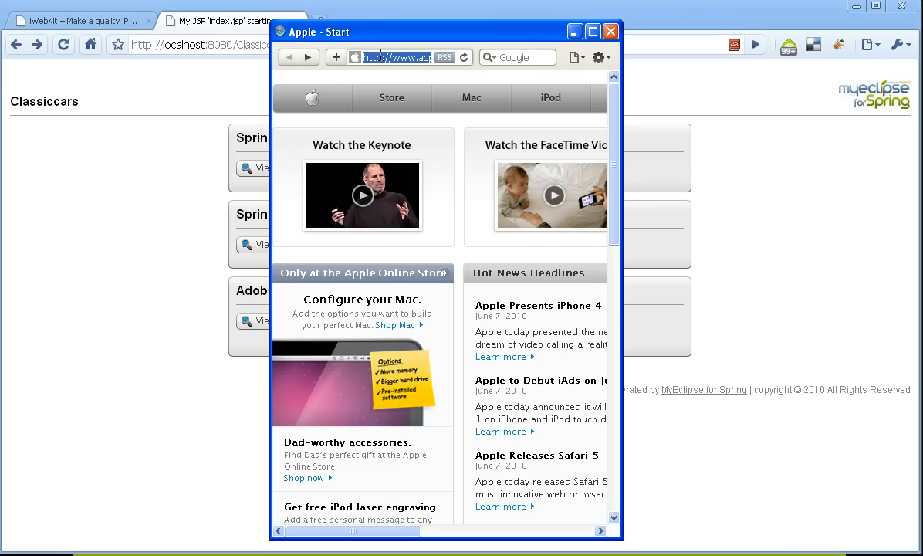
{"action": "type", "text": "http://localhost:8080/"}
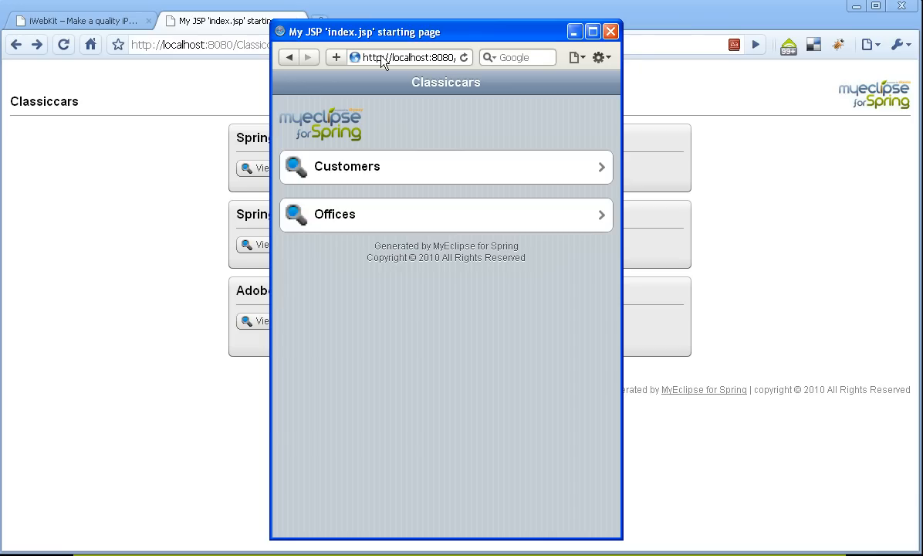
{"action": "mouse_move", "coordinate": [352, 140]}
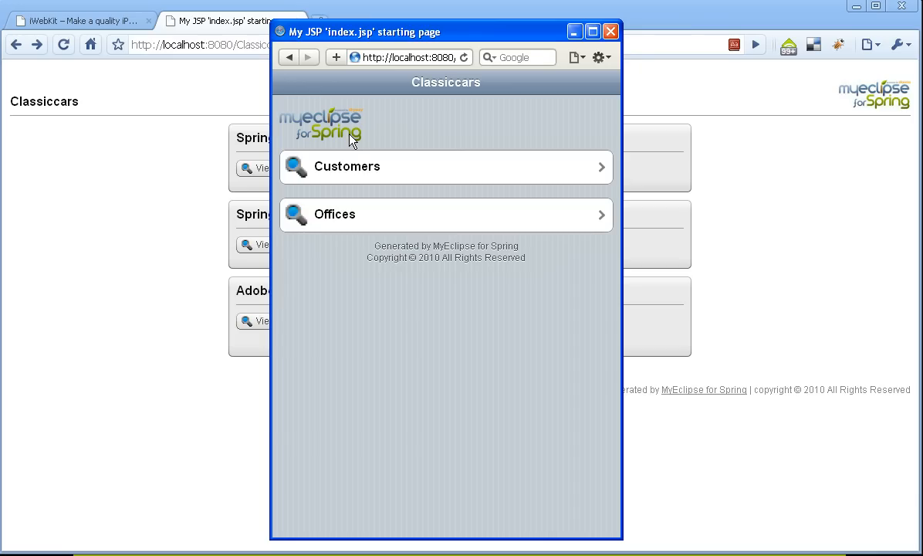
{"action": "mouse_move", "coordinate": [128, 189]}
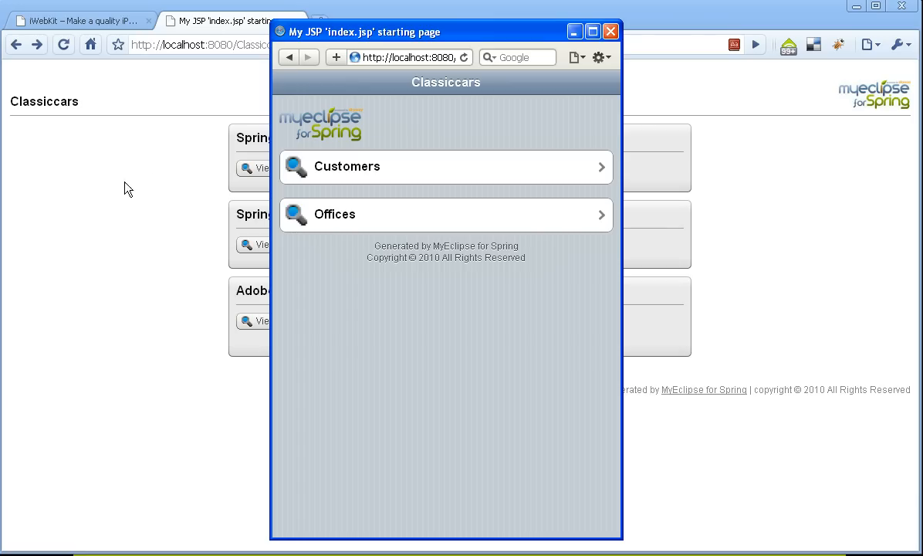
{"action": "mouse_move", "coordinate": [216, 195]}
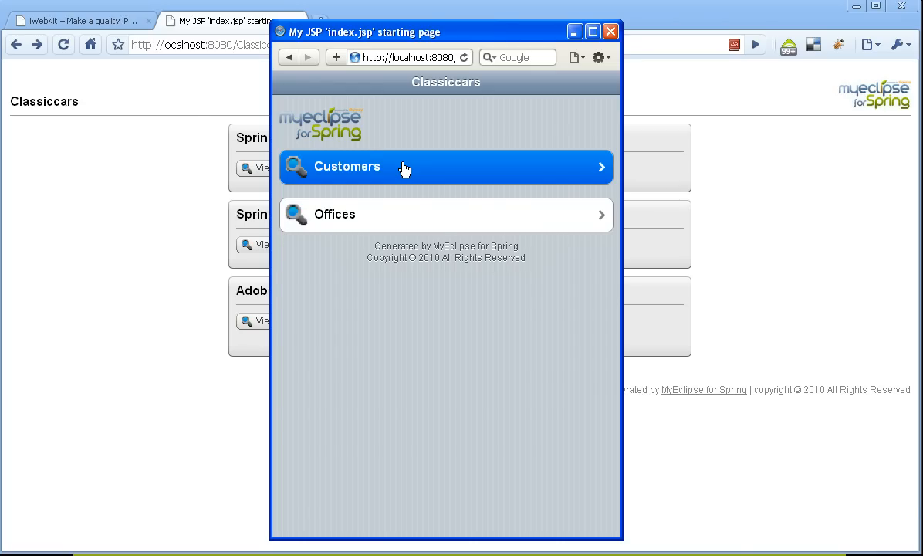
- Drill from Customers into customer 119 La Rochelle Gifts and its payment DB933704
{"action": "left_click", "coordinate": [446, 166]}
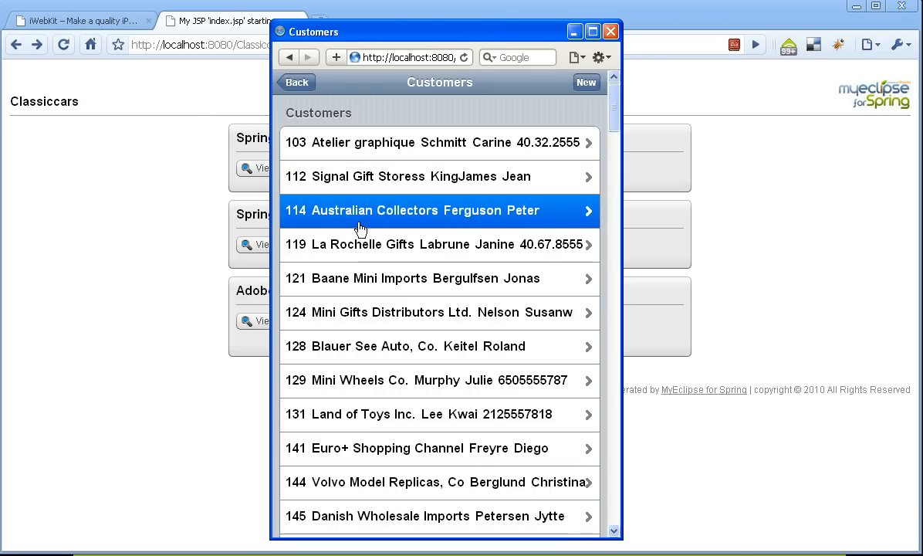
{"action": "left_click", "coordinate": [438, 244]}
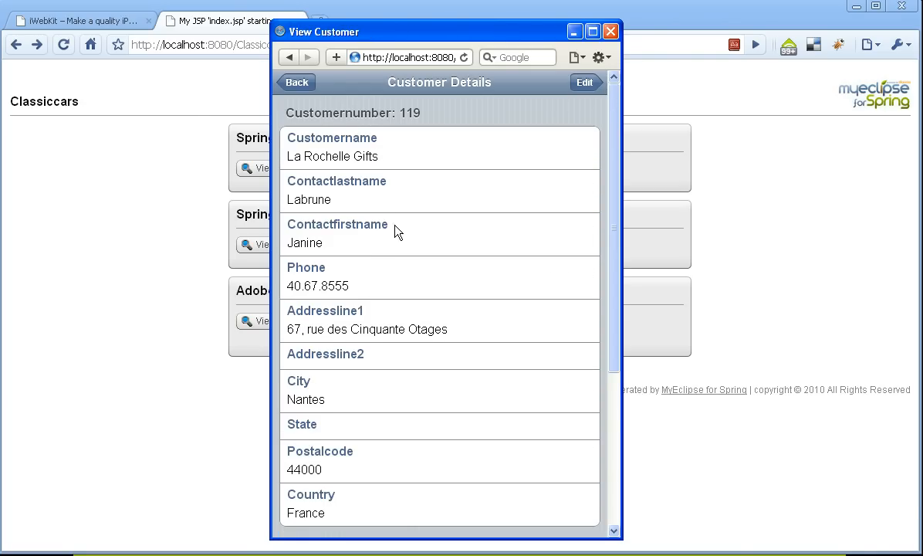
{"action": "scroll", "scroll_direction": "down", "scroll_amount": 3}
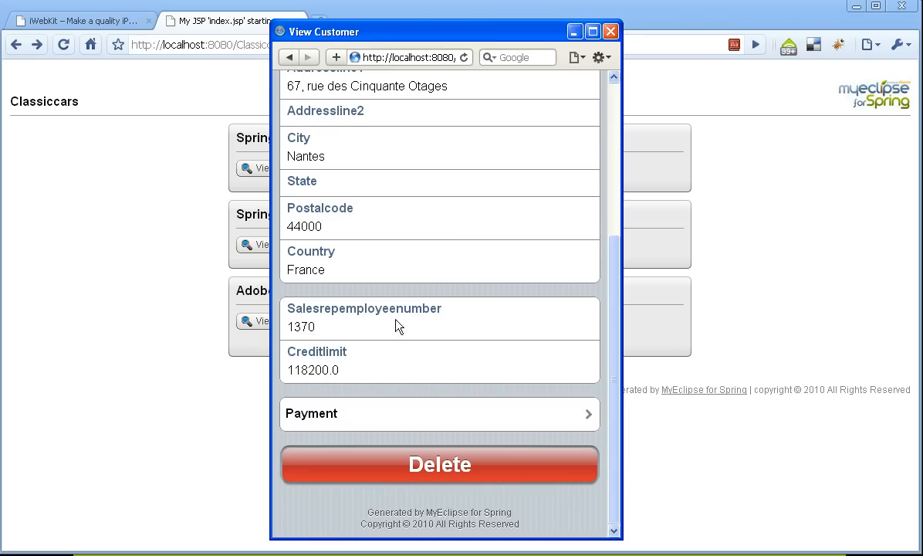
{"action": "mouse_move", "coordinate": [427, 414]}
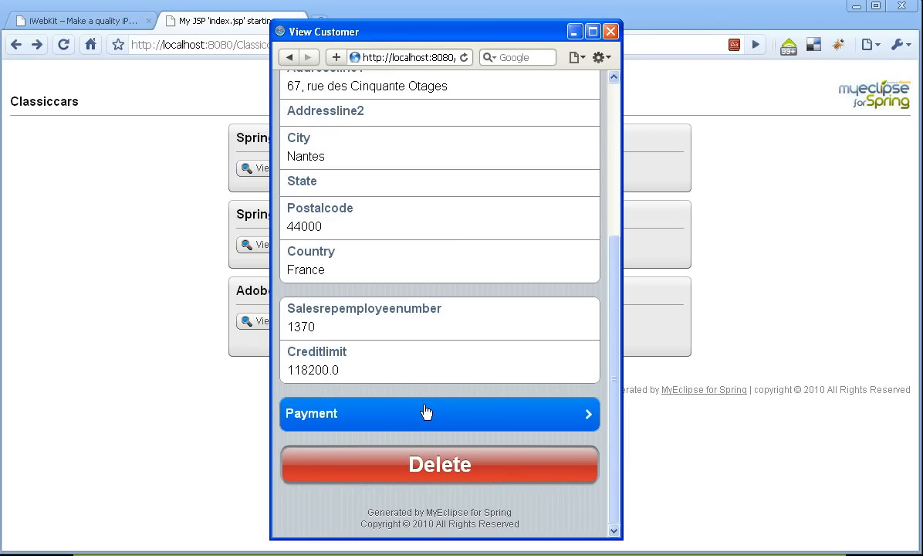
{"action": "left_click", "coordinate": [438, 414]}
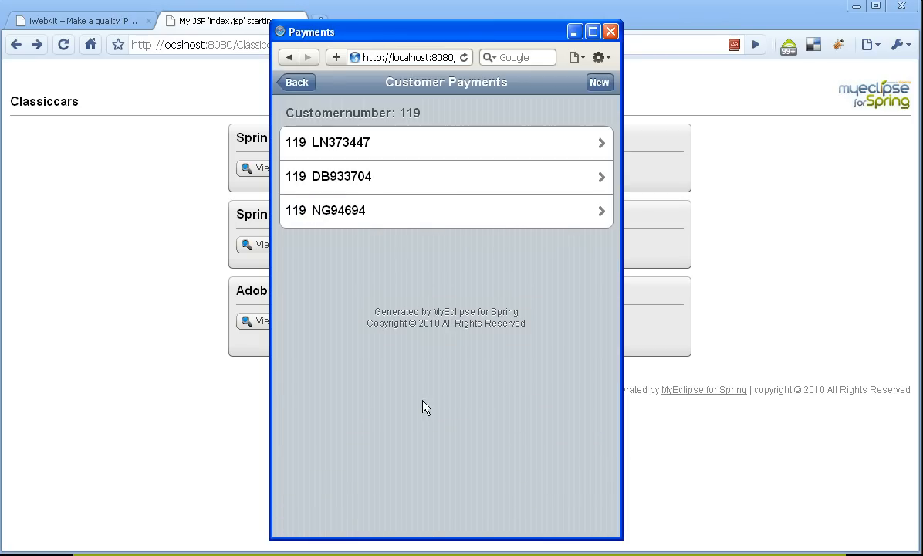
{"action": "left_click", "coordinate": [446, 176]}
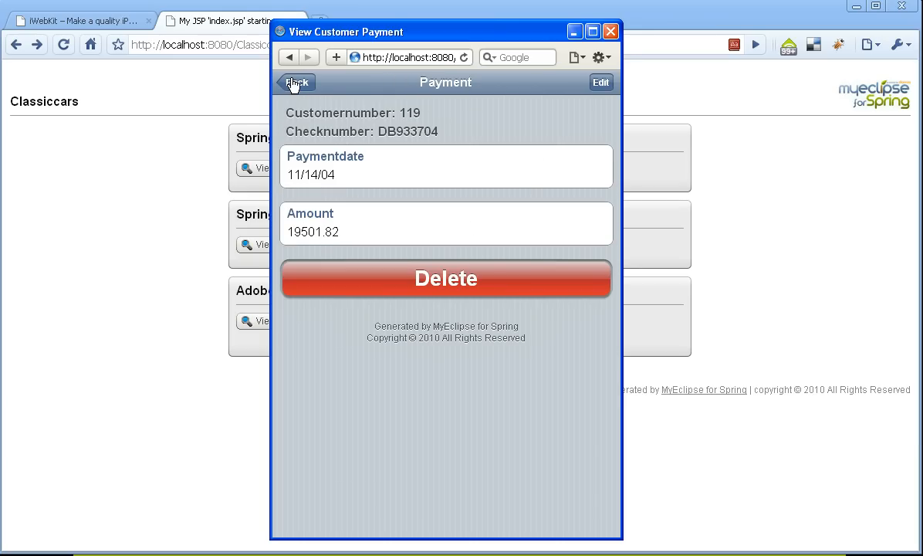
{"action": "mouse_move", "coordinate": [270, 131]}
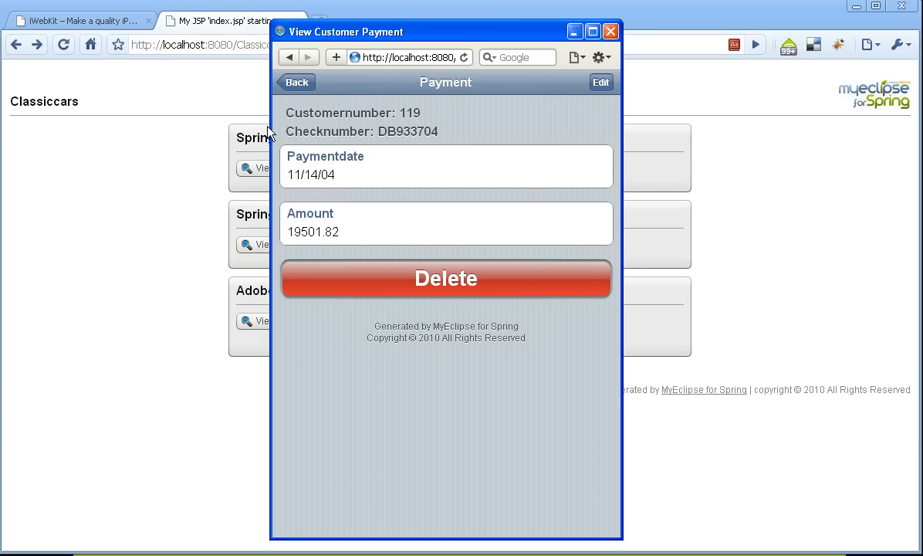
{"action": "mouse_move", "coordinate": [270, 126]}
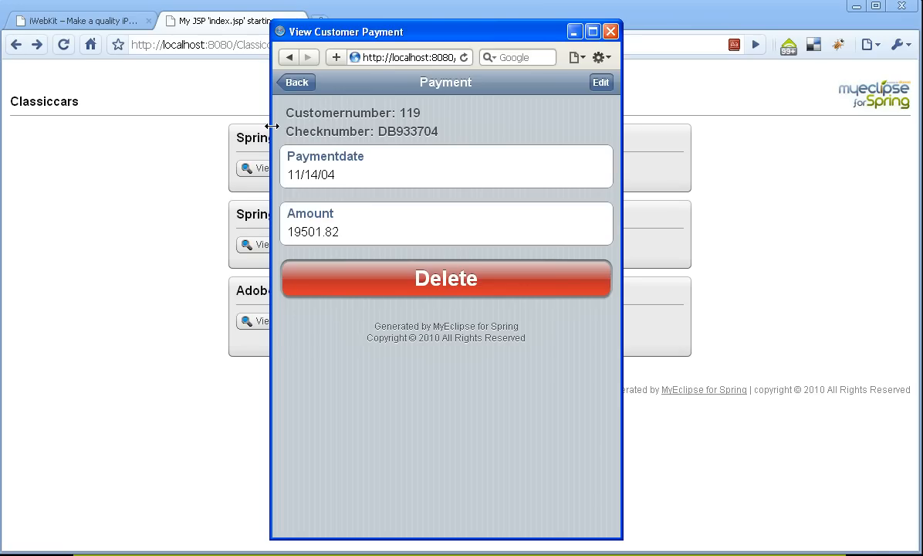
{"action": "mouse_move", "coordinate": [200, 139]}
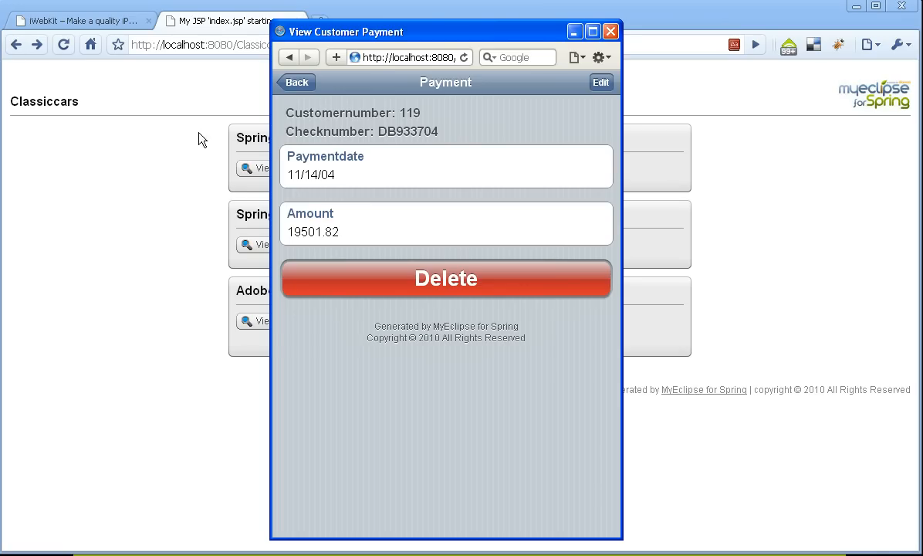
{"action": "mouse_move", "coordinate": [175, 172]}
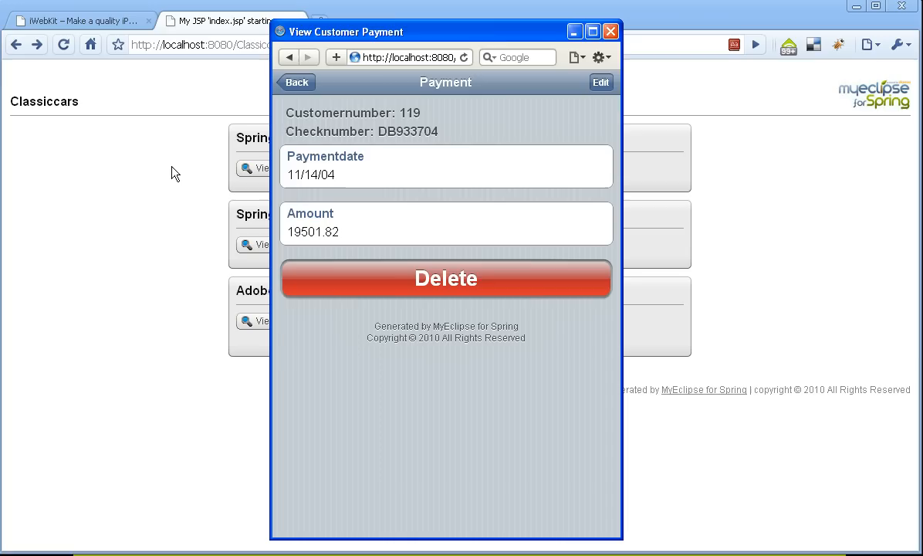
{"action": "mouse_move", "coordinate": [154, 264]}
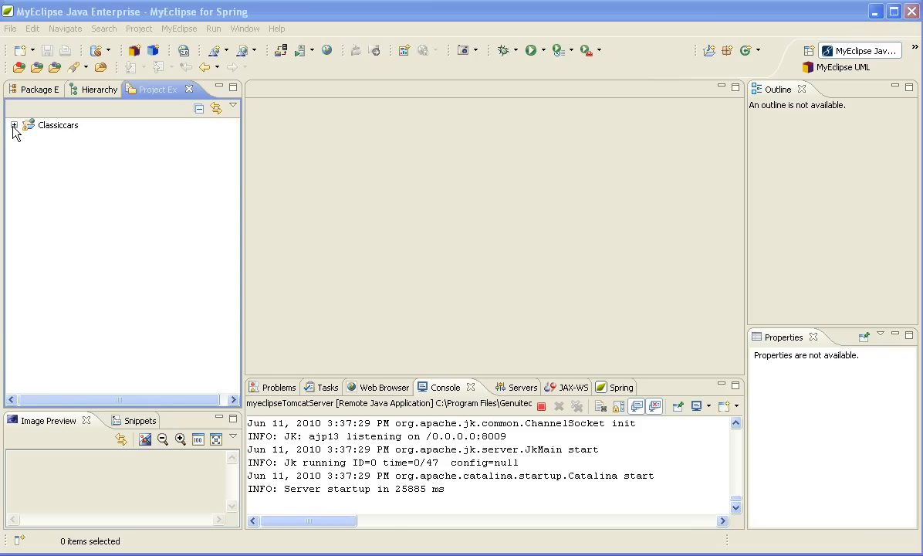
- Expand the Classiccars project to show src, generated, resources and WebRoot
{"action": "left_click", "coordinate": [14, 124]}
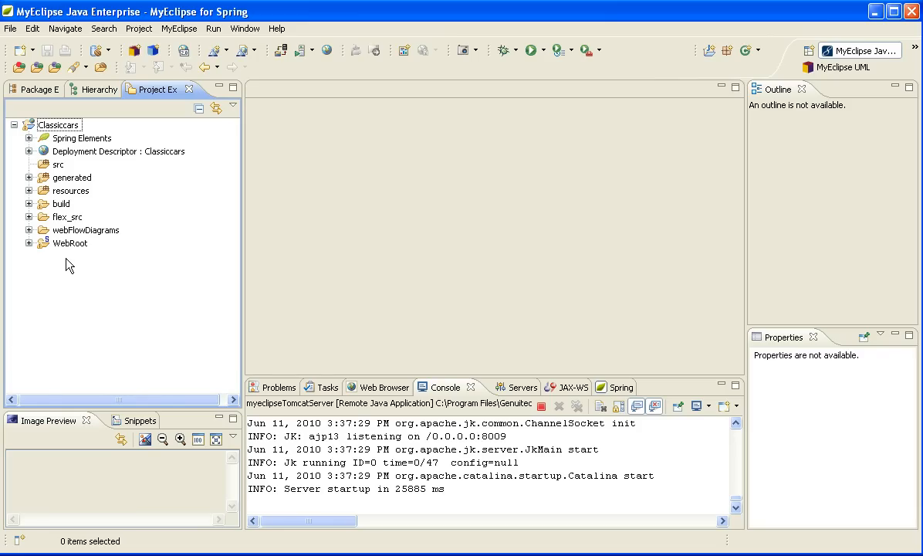
{"action": "mouse_move", "coordinate": [68, 258]}
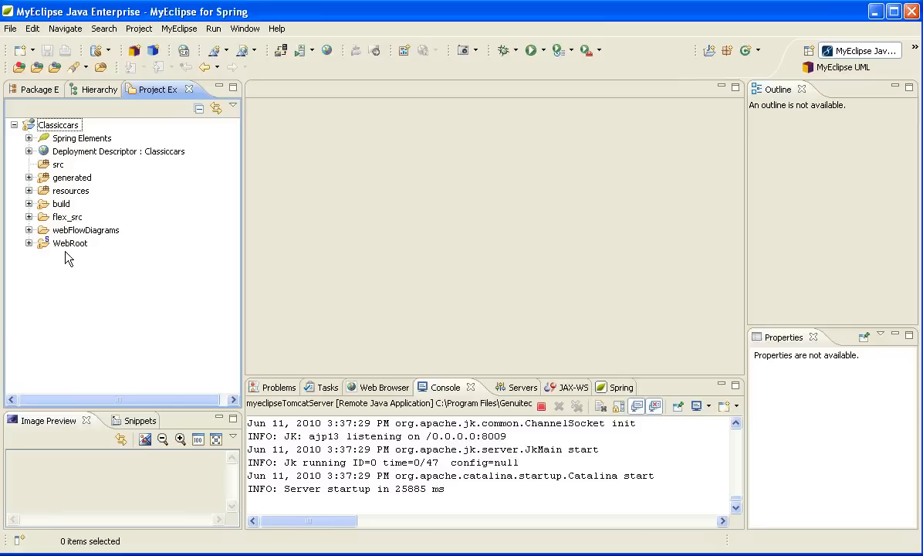
{"action": "mouse_move", "coordinate": [62, 241]}
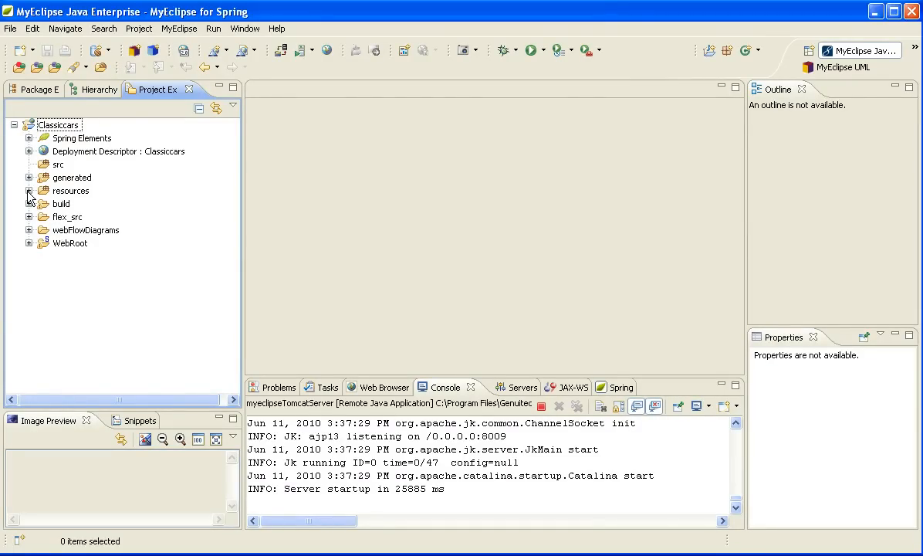
- Open Classiccars-generated-web-context.xml from resources and scroll to the viewResolver and iPhoneUserAgentViewResolver beans
{"action": "left_click", "coordinate": [28, 191]}
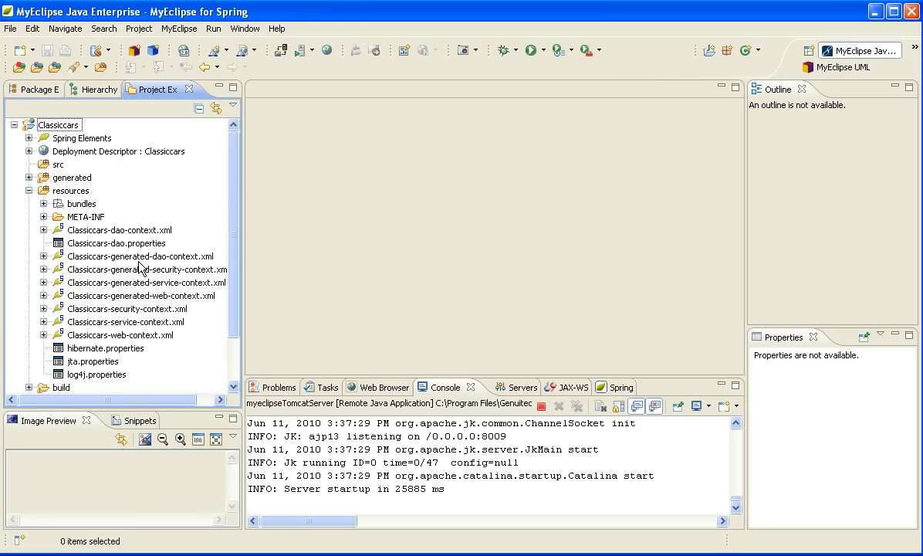
{"action": "mouse_move", "coordinate": [151, 303]}
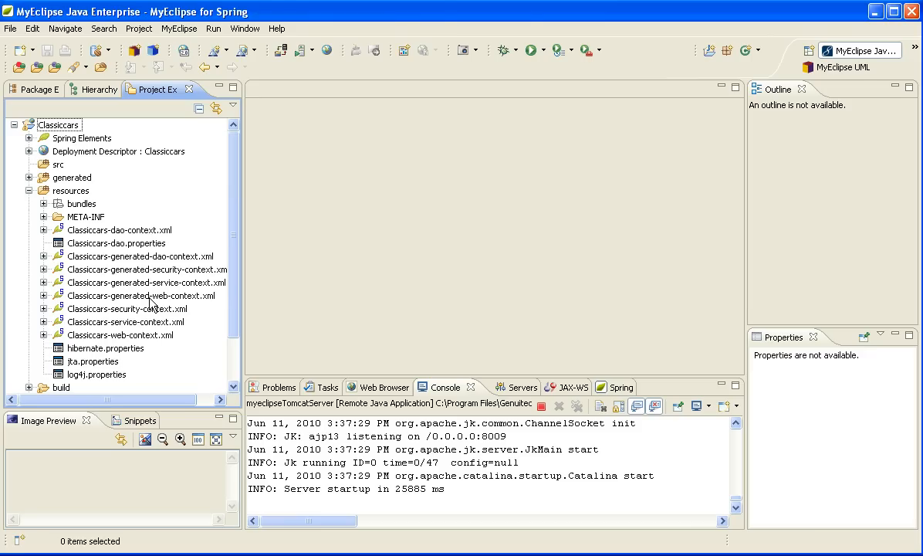
{"action": "double_click", "coordinate": [142, 295]}
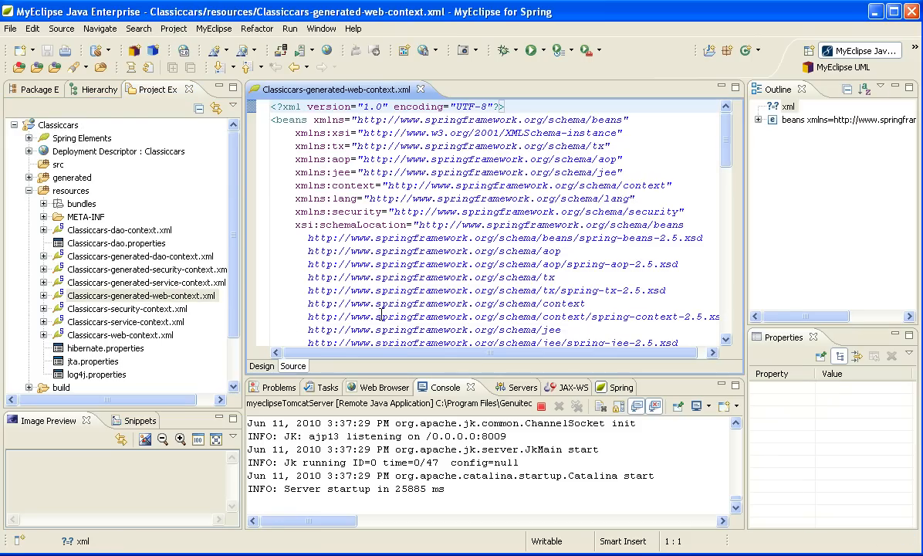
{"action": "scroll", "scroll_direction": "down", "scroll_amount": 3}
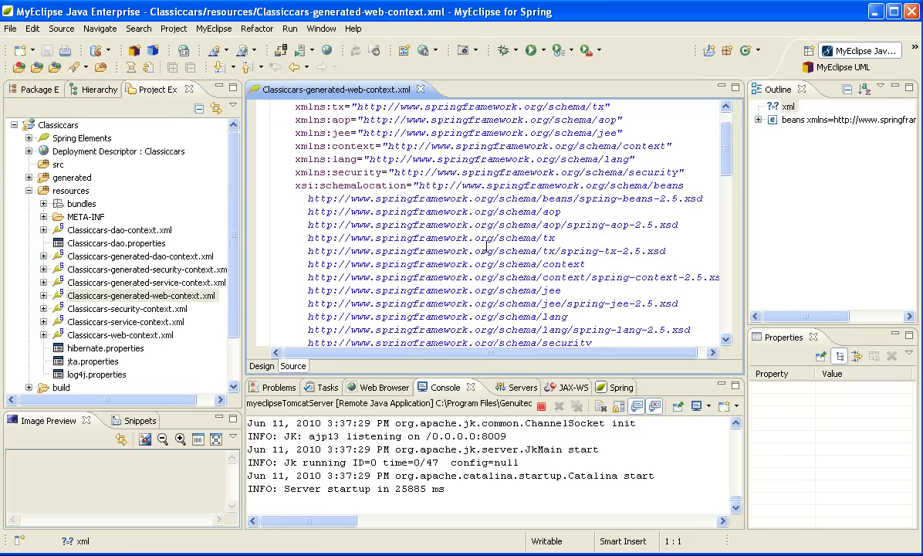
{"action": "scroll", "scroll_direction": "down", "scroll_amount": 3}
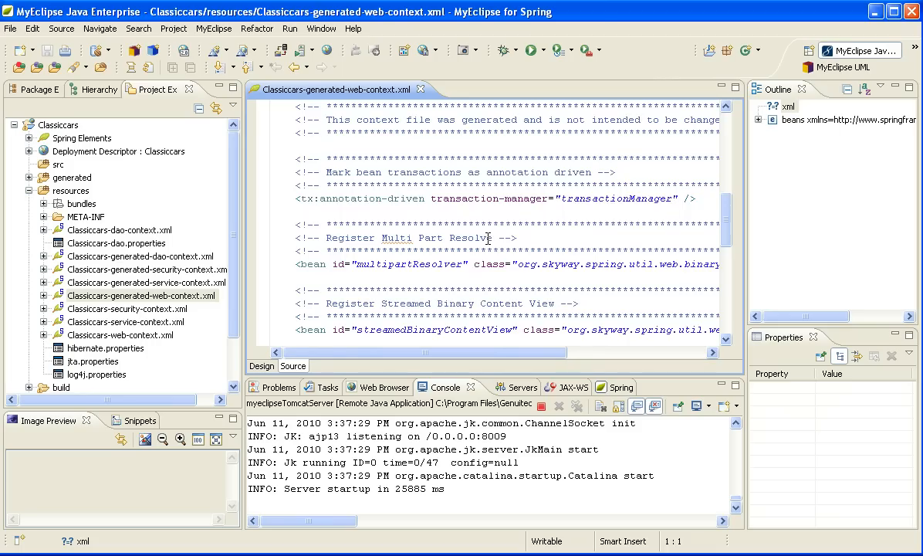
{"action": "scroll", "scroll_direction": "down", "scroll_amount": 3}
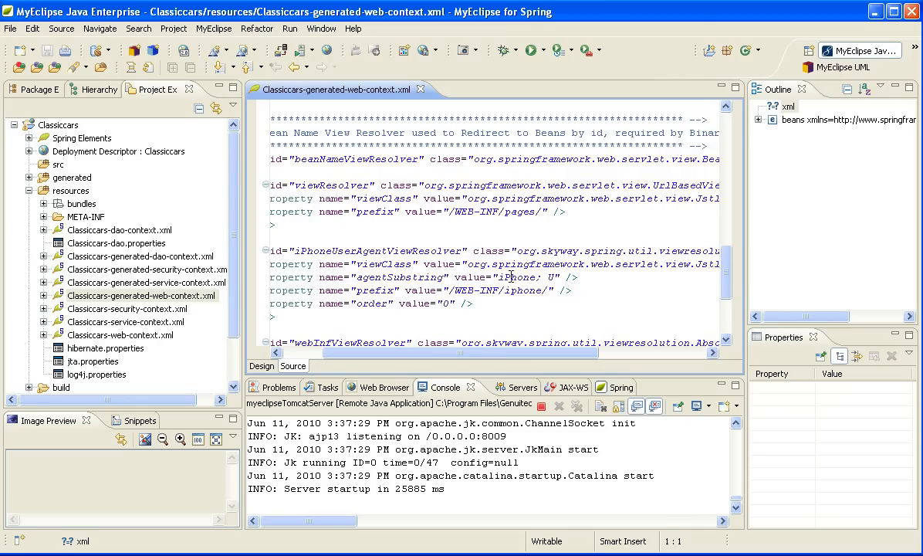
{"action": "mouse_move", "coordinate": [503, 276]}
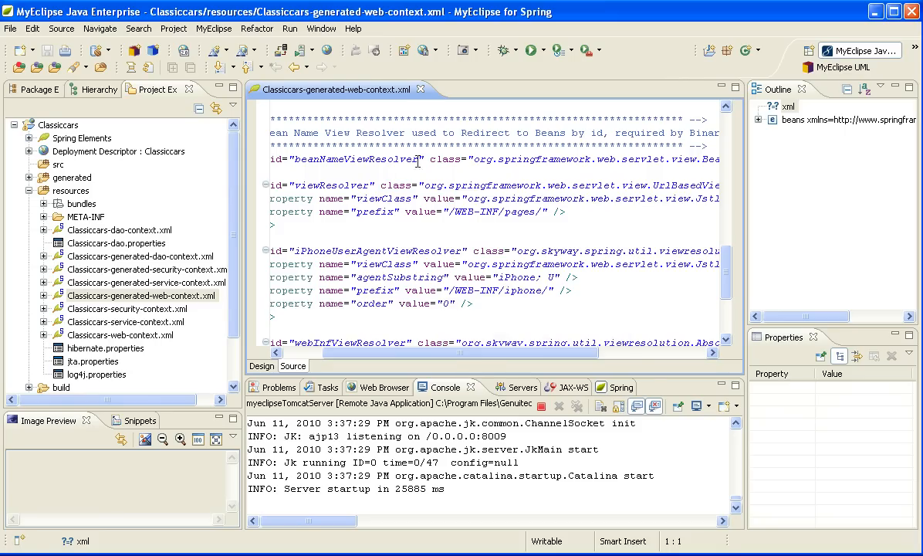
- Close the context file and expand iphone/customer to show editCustomer, listCustomers, menu and viewCustomer JSPs
{"action": "left_click", "coordinate": [420, 88]}
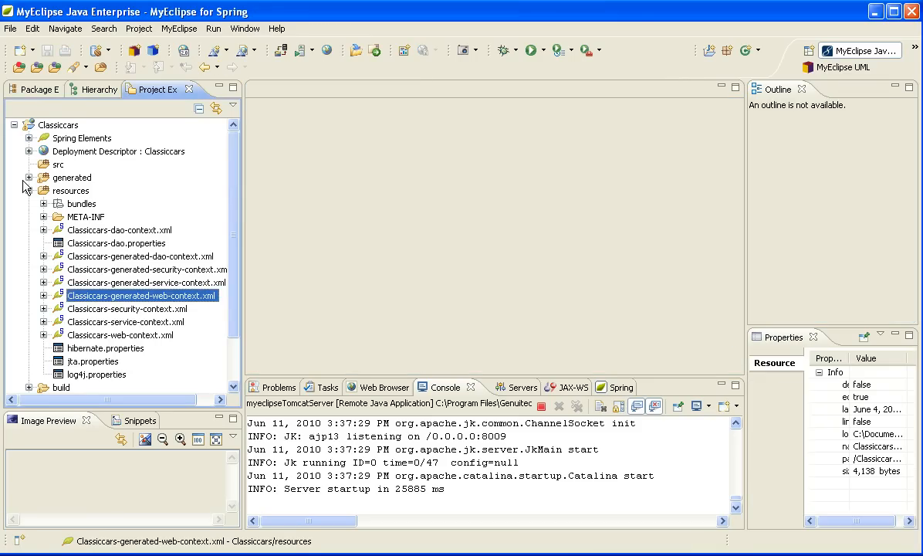
{"action": "left_click", "coordinate": [27, 191]}
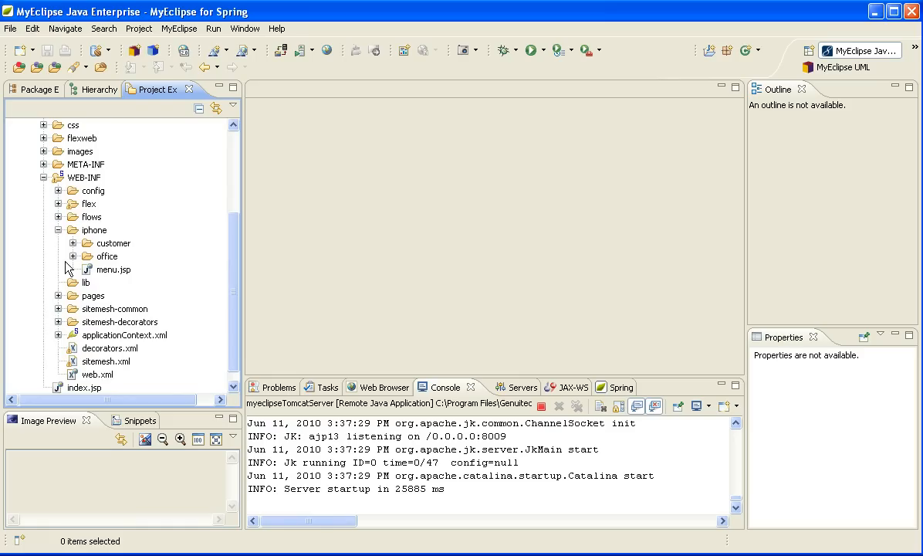
{"action": "left_click", "coordinate": [92, 228]}
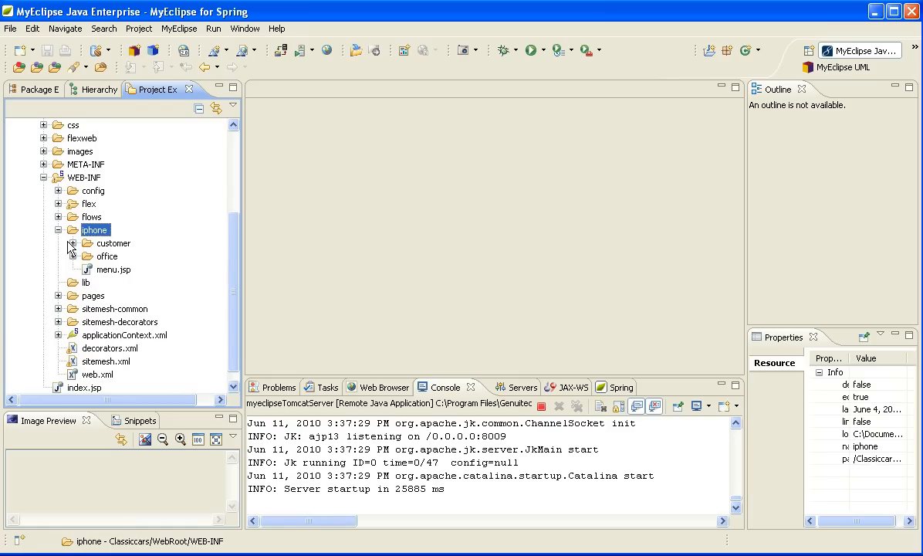
{"action": "left_click", "coordinate": [71, 242]}
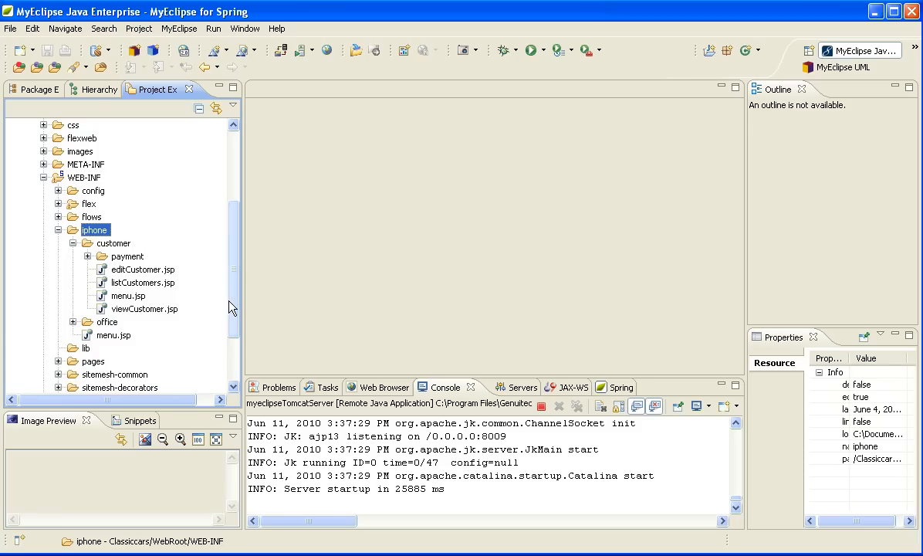
{"action": "scroll", "scroll_direction": "down", "scroll_amount": 3}
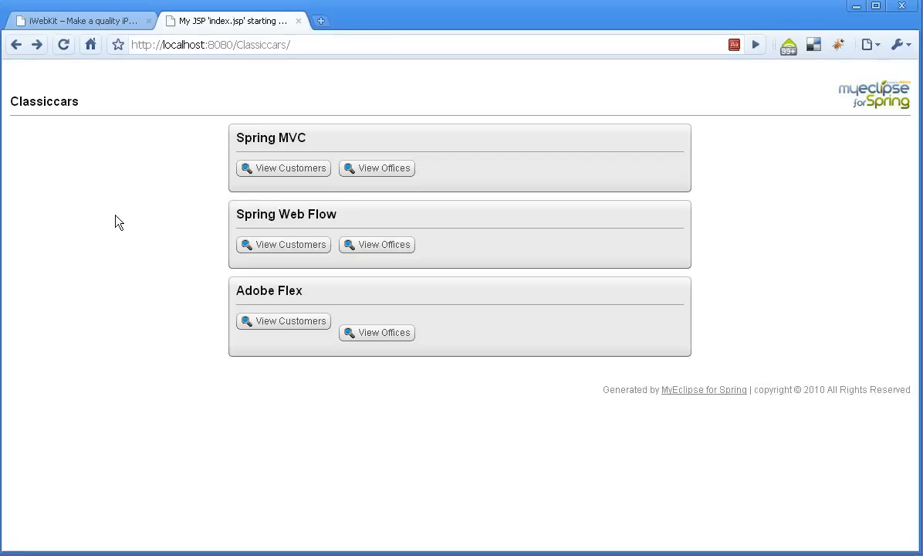
{"action": "mouse_move", "coordinate": [85, 22]}
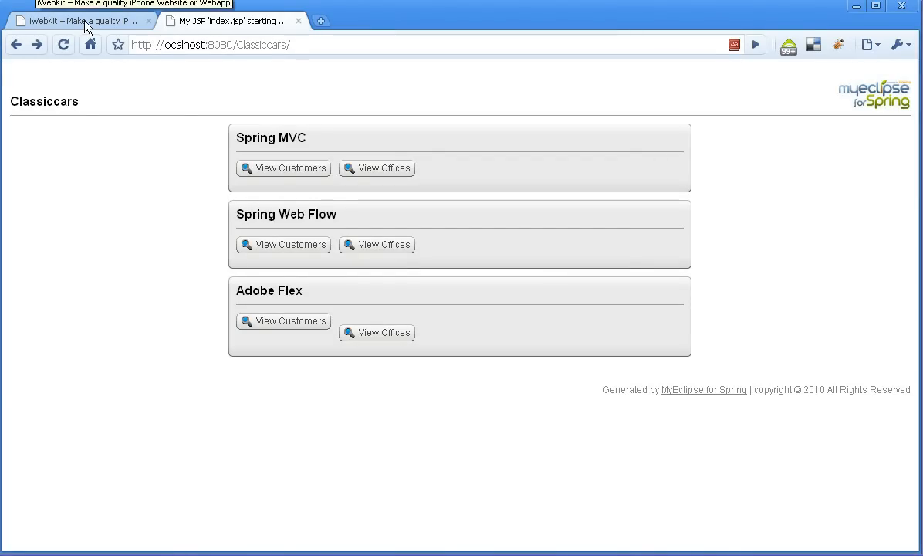
- Switch Chrome to the iWebKit tab about building iPhone websites
{"action": "left_click", "coordinate": [80, 22]}
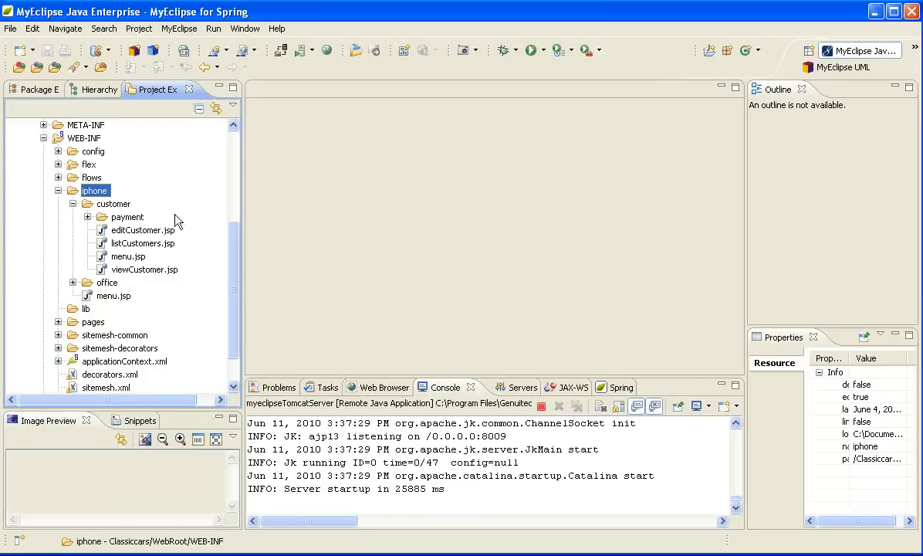
{"action": "mouse_move", "coordinate": [131, 235]}
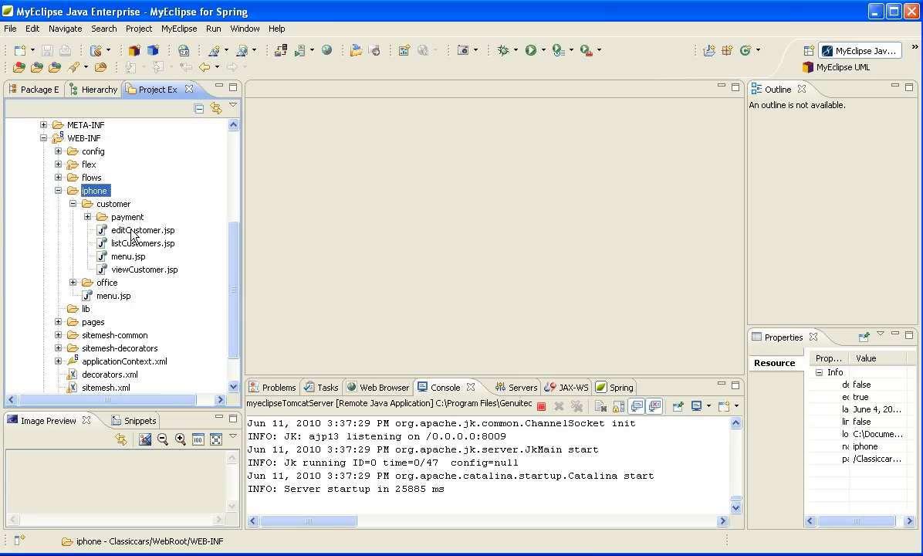
{"action": "mouse_move", "coordinate": [170, 246]}
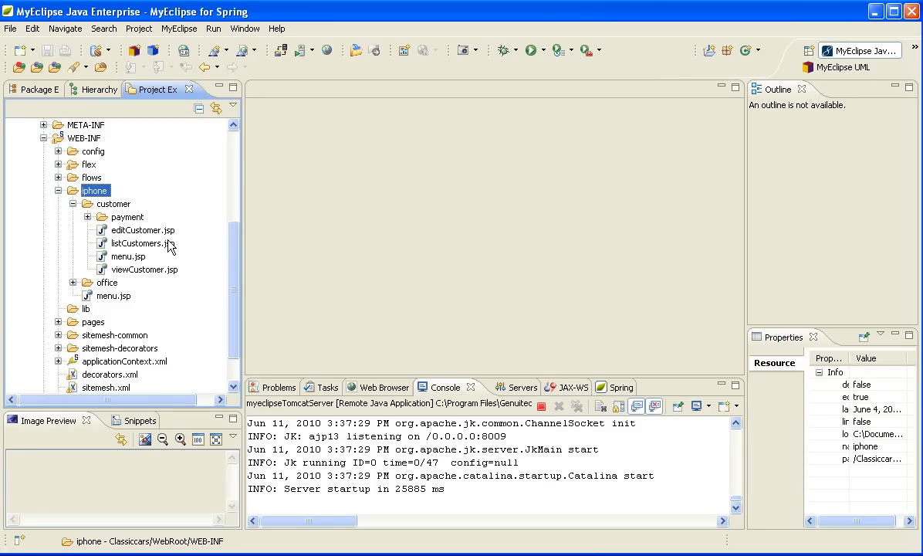
{"action": "mouse_move", "coordinate": [162, 248]}
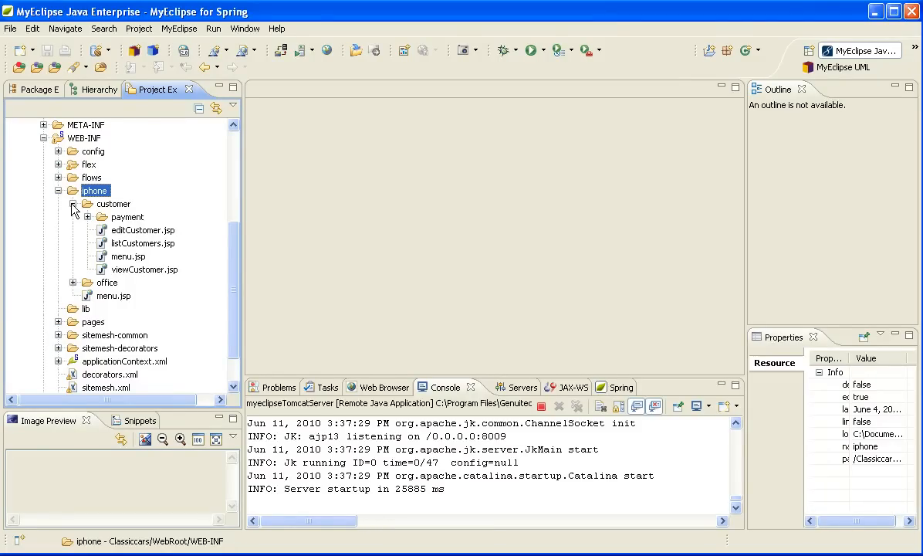
- Collapse the iphone/customer folder, leaving customer, office and menu.jsp visible
{"action": "left_click", "coordinate": [59, 190]}
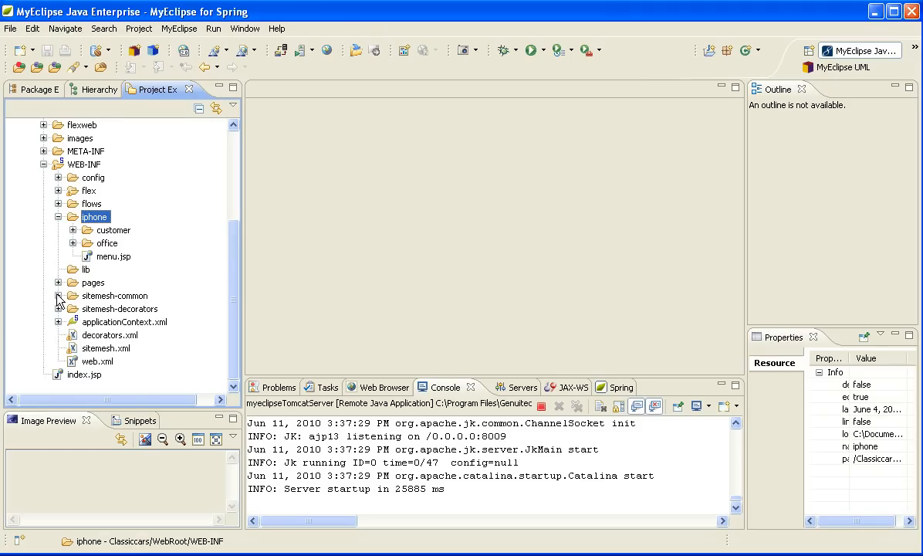
- Expand sitemesh-common and select dashboard.jsp then dashboard-iphone.jsp to compare them
{"action": "left_click", "coordinate": [59, 297]}
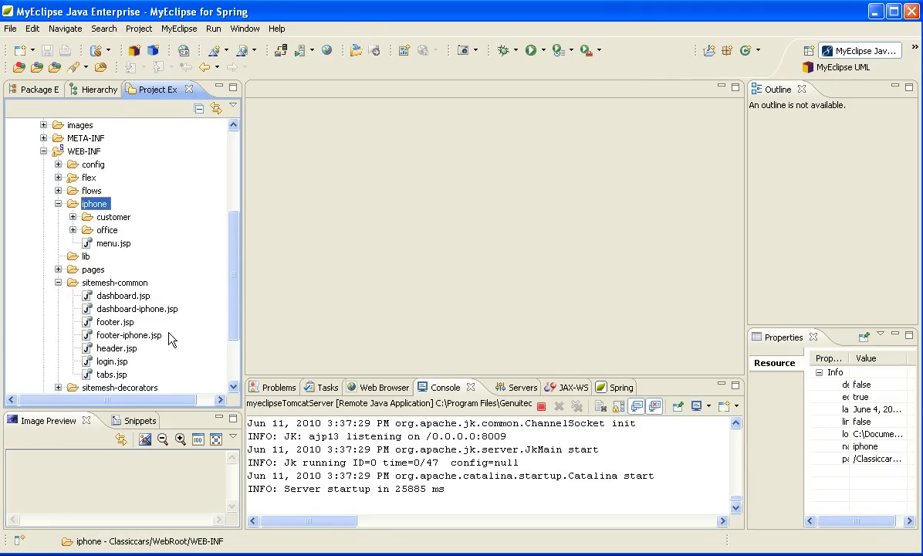
{"action": "mouse_move", "coordinate": [142, 318]}
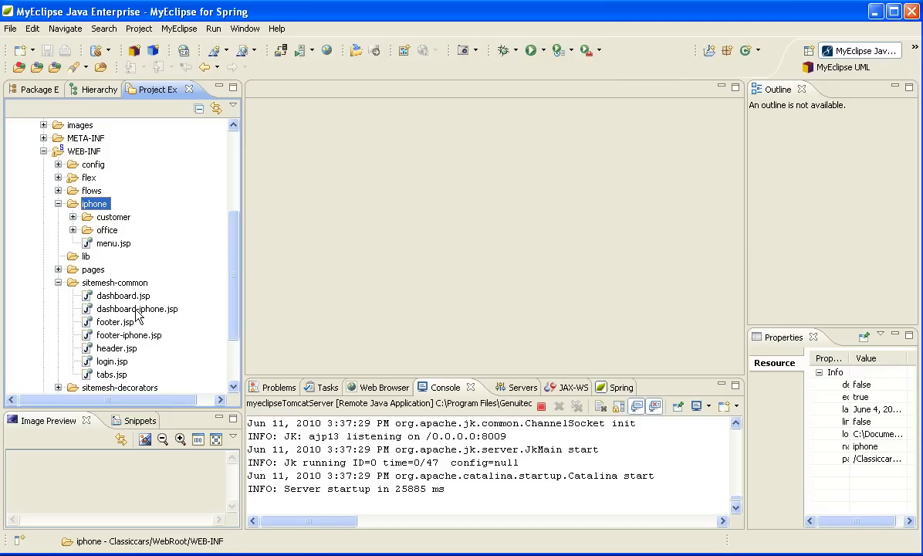
{"action": "left_click", "coordinate": [123, 295]}
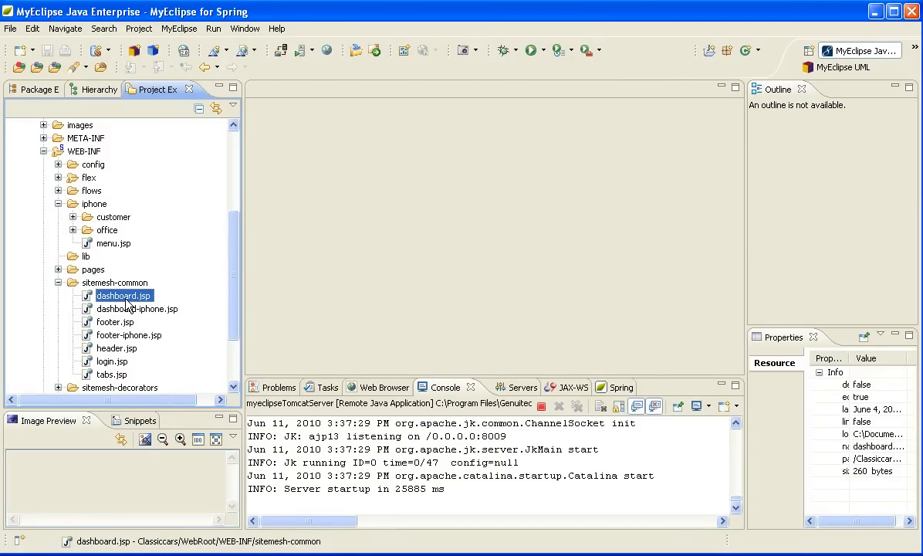
{"action": "left_click", "coordinate": [139, 309]}
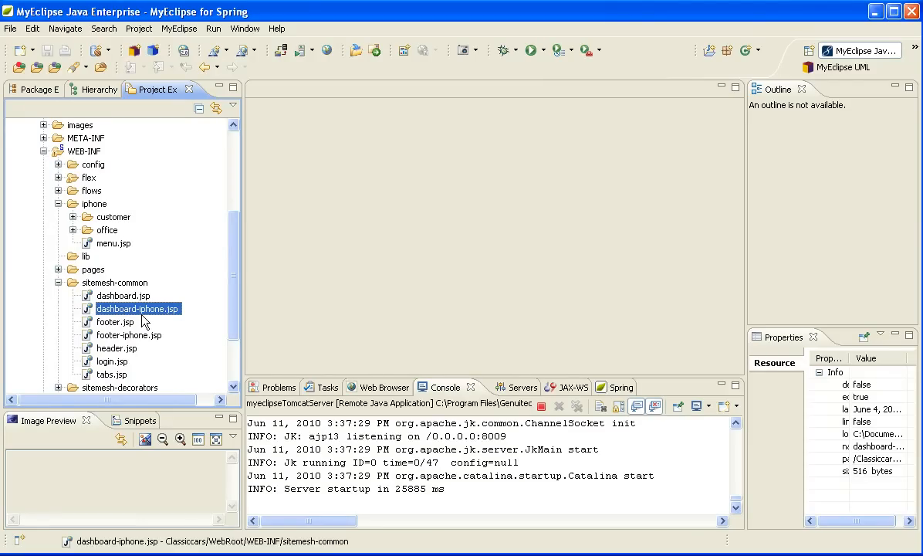
{"action": "mouse_move", "coordinate": [147, 318]}
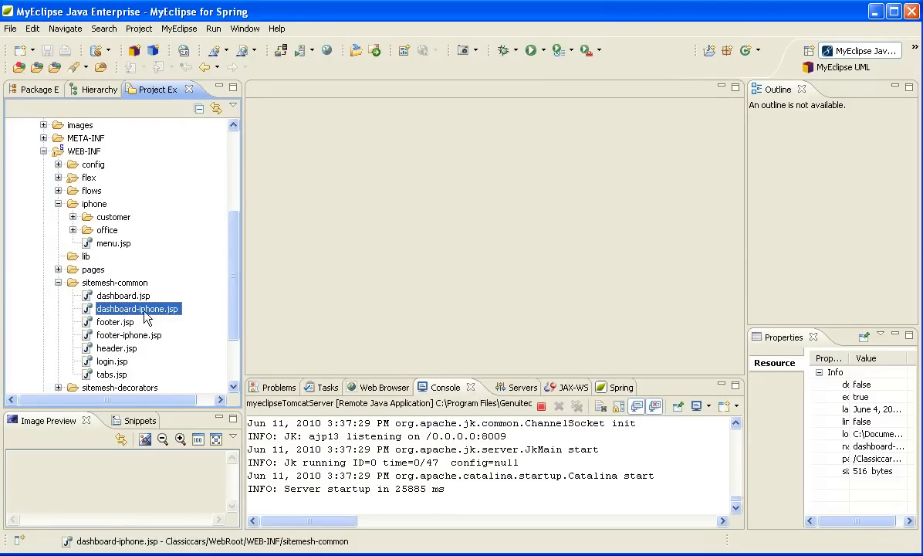
{"action": "mouse_move", "coordinate": [62, 392]}
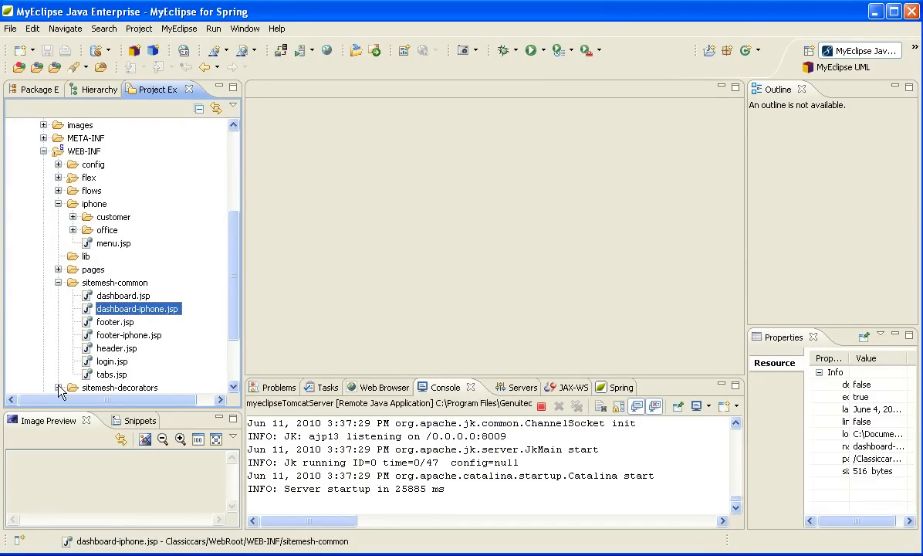
- Expand sitemesh-decorators, select include-iphone.jsp and scroll down toward sitemesh.xml
{"action": "left_click", "coordinate": [62, 386]}
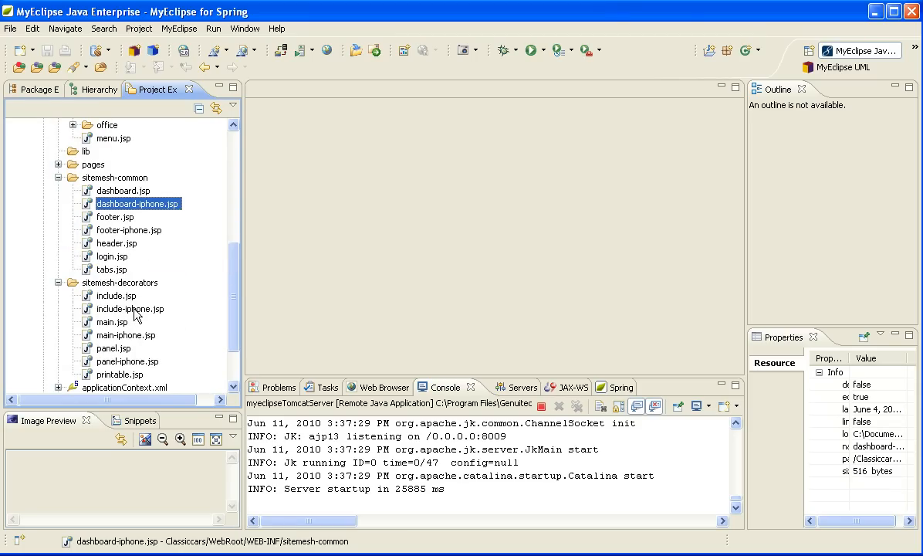
{"action": "left_click", "coordinate": [129, 309]}
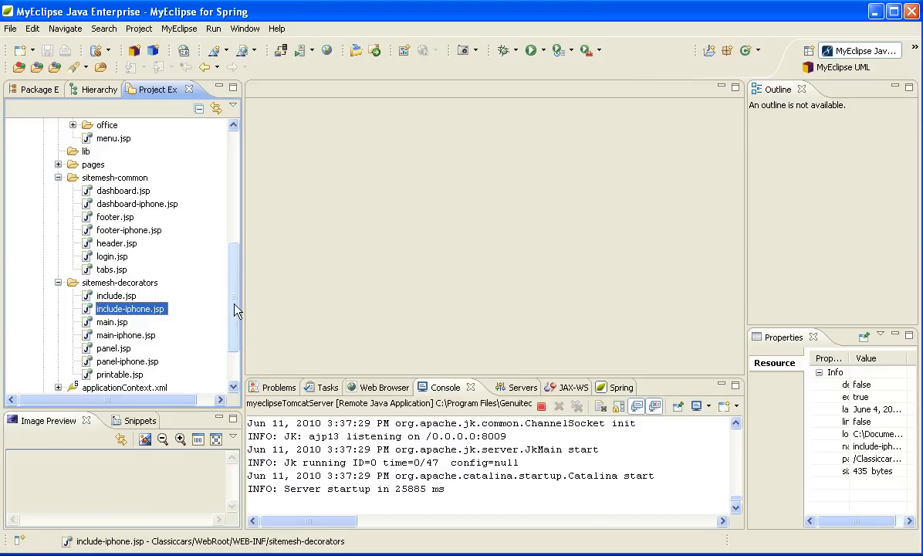
{"action": "mouse_move", "coordinate": [70, 363]}
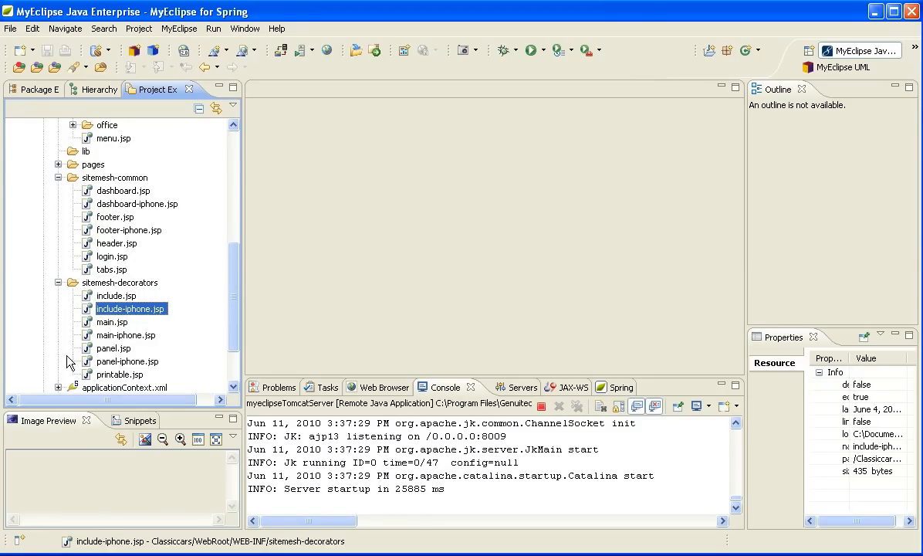
{"action": "scroll", "scroll_direction": "down", "scroll_amount": 3}
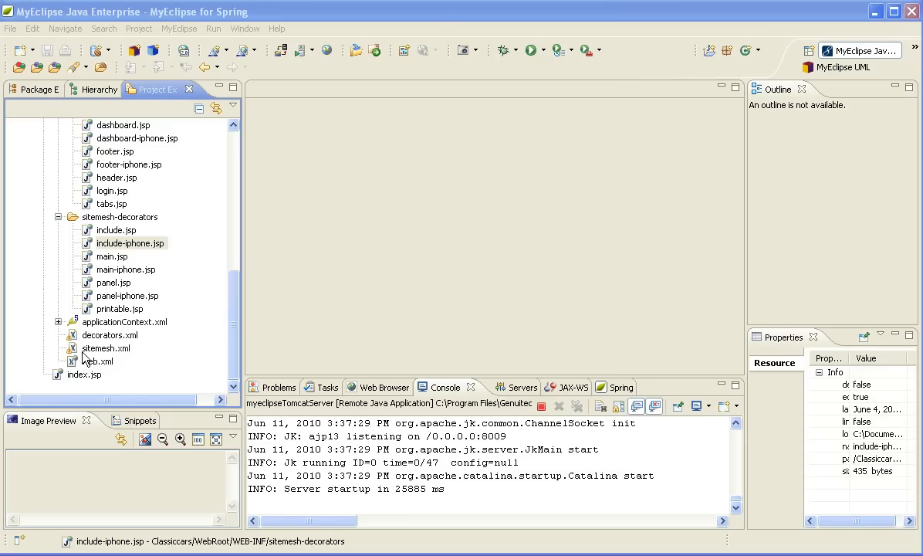
{"action": "mouse_move", "coordinate": [105, 338]}
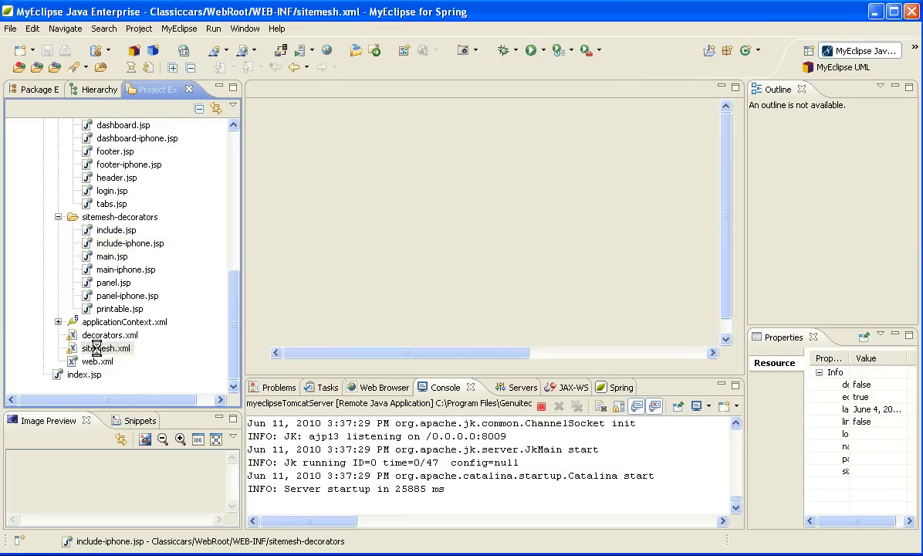
- Open sitemesh.xml to show the AgentDecoratorMapper with its iPhone user-agent param
{"action": "double_click", "coordinate": [105, 349]}
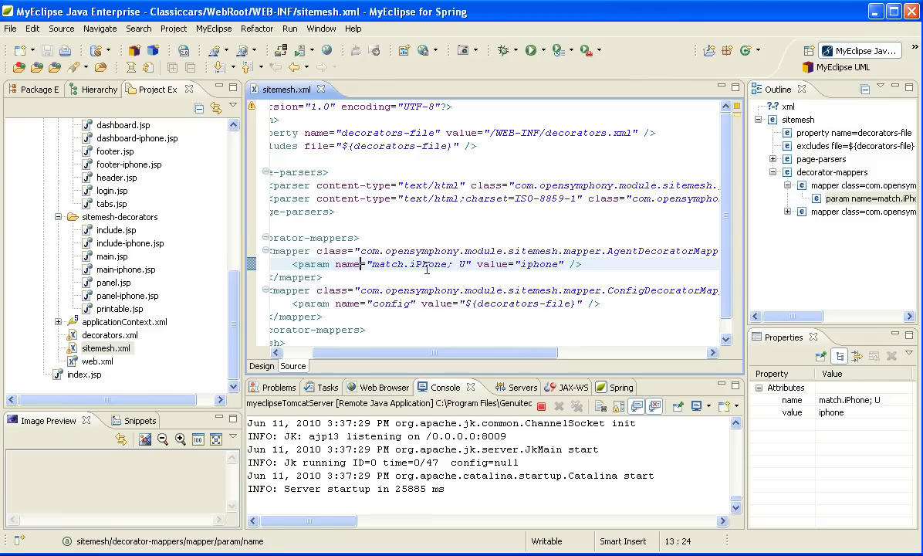
{"action": "mouse_move", "coordinate": [425, 269]}
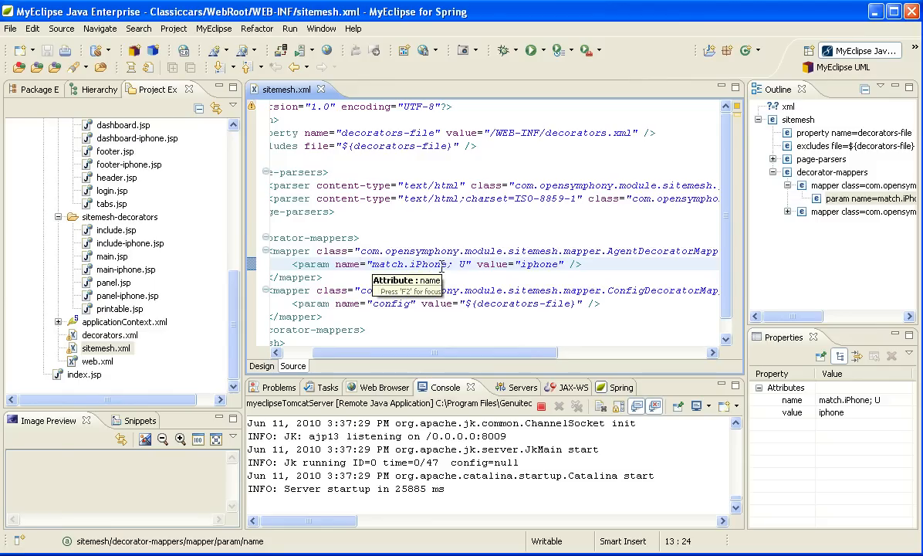
{"action": "mouse_move", "coordinate": [189, 337]}
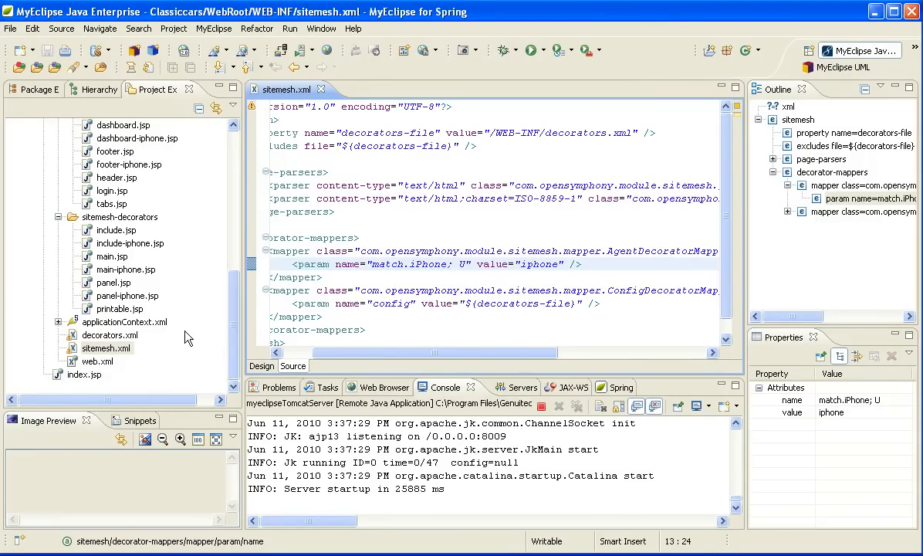
{"action": "mouse_move", "coordinate": [161, 323]}
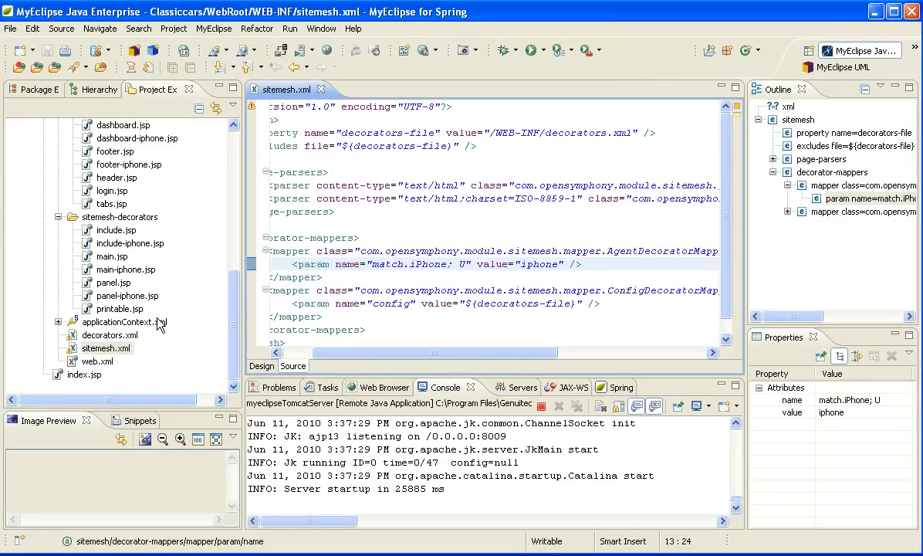